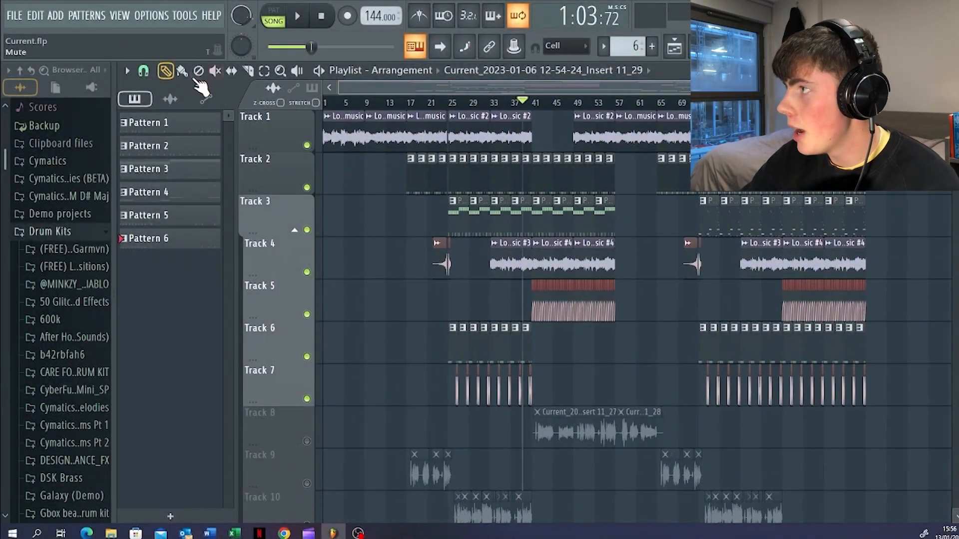
Stop the intro and play the arrangement from bar 17 with Pattern 1 open.
{"action": "left_click", "coordinate": [166, 71]}
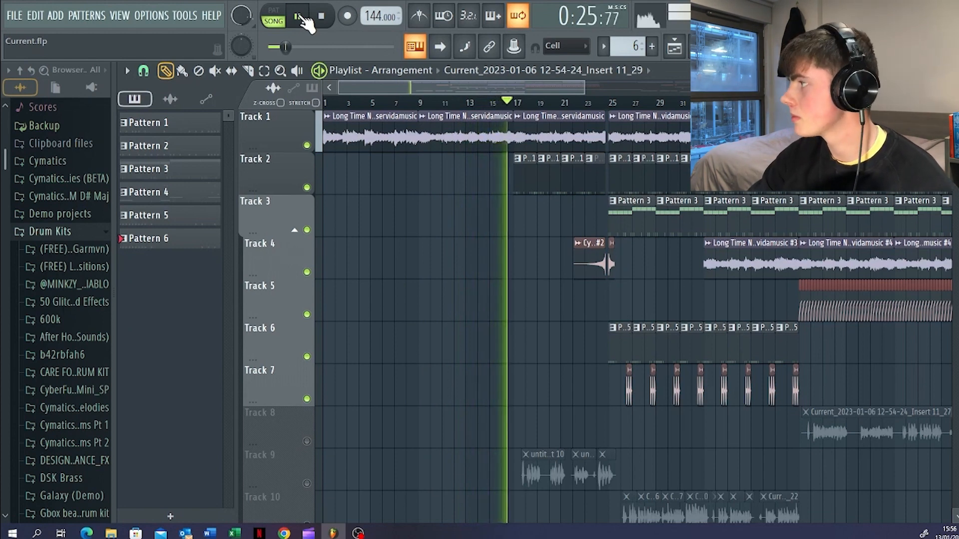
{"action": "left_click", "coordinate": [322, 16]}
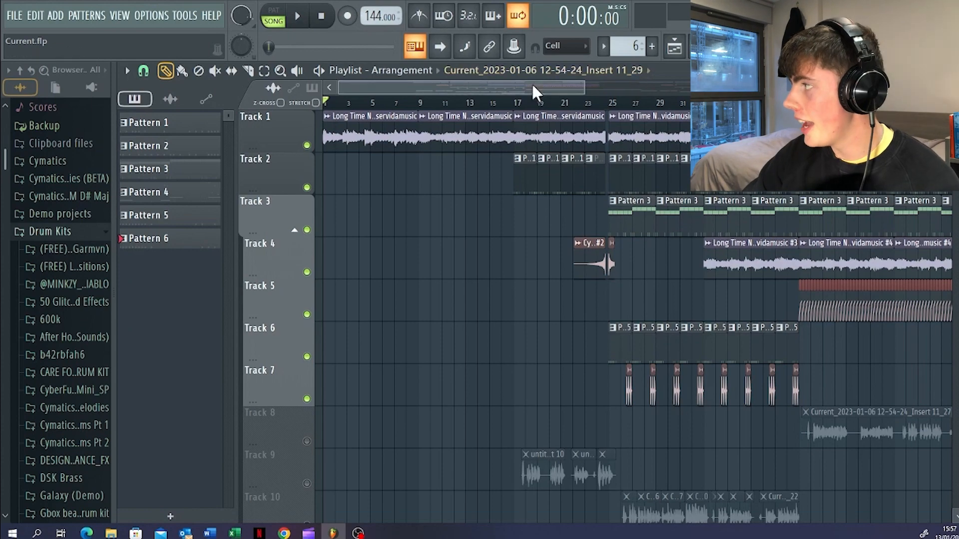
{"action": "scroll", "scroll_direction": "right", "scroll_amount": 3}
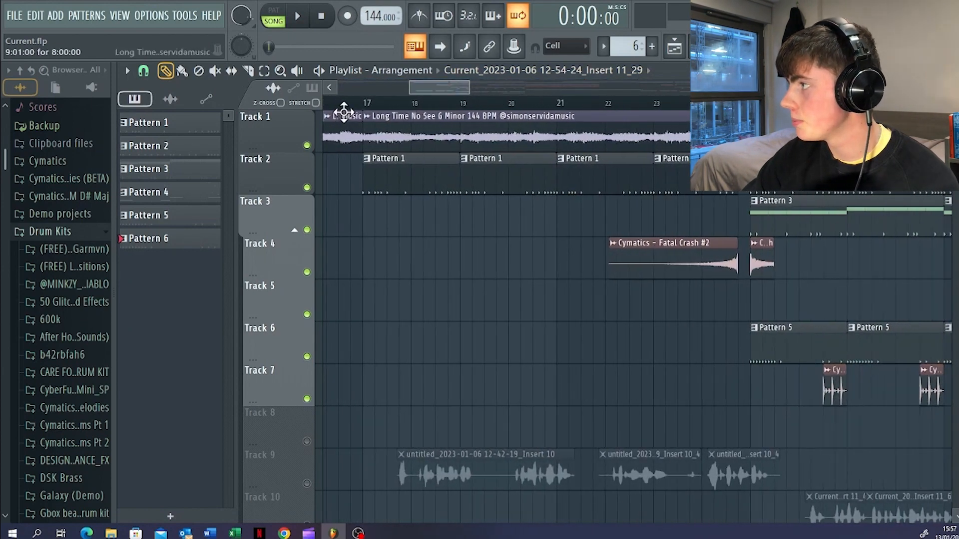
{"action": "left_click", "coordinate": [297, 16]}
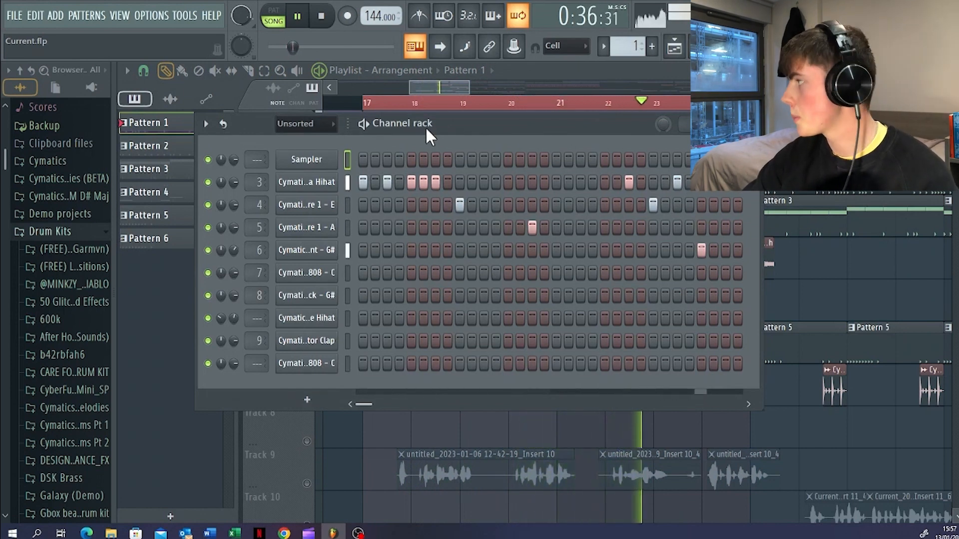
Check the Filtered Snare 1 - A sampler settings, close them, then close Pattern 1's Channel Rack.
{"action": "left_click", "coordinate": [298, 16]}
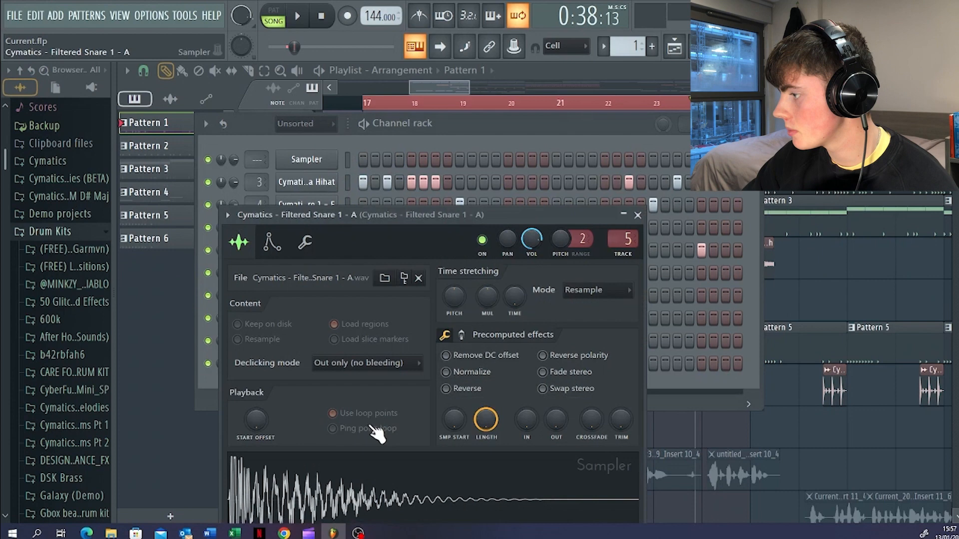
{"action": "left_click", "coordinate": [638, 215]}
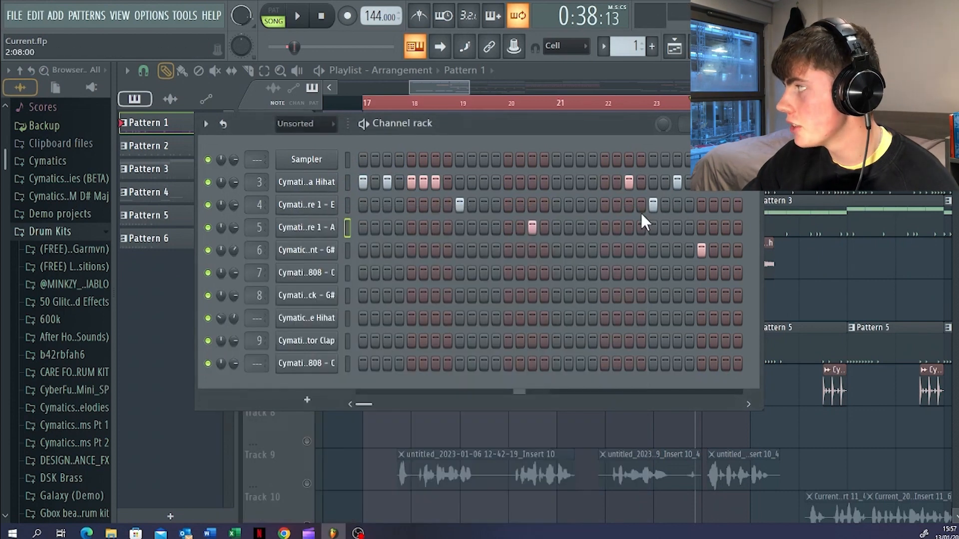
{"action": "left_click", "coordinate": [274, 11]}
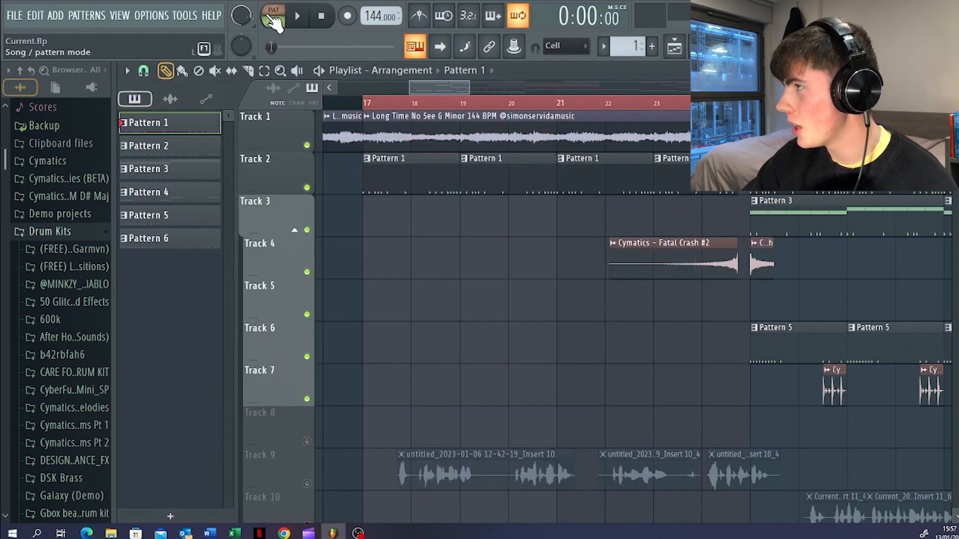
Switch to Song mode, play from bar 17, stop, then play the drop from bar 25.
{"action": "left_click", "coordinate": [273, 11]}
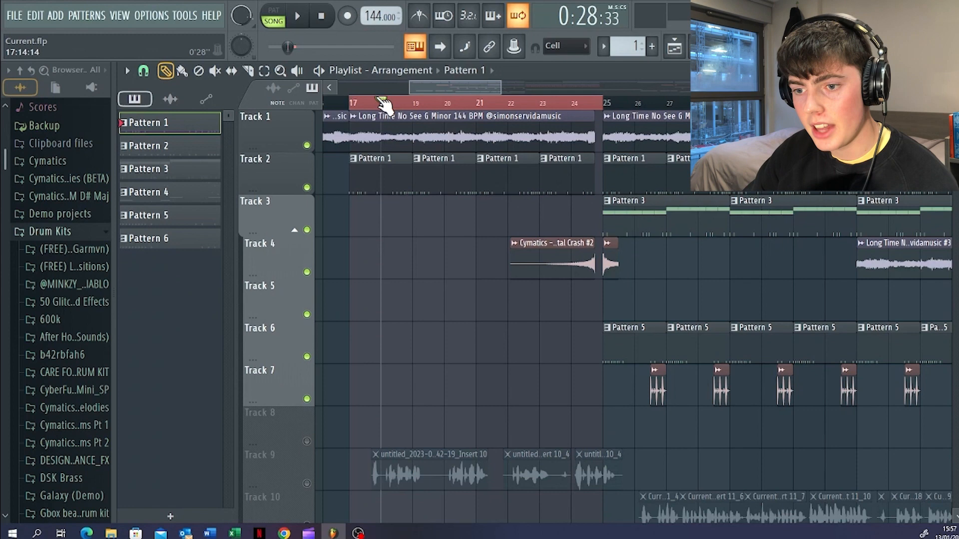
{"action": "left_click", "coordinate": [297, 16]}
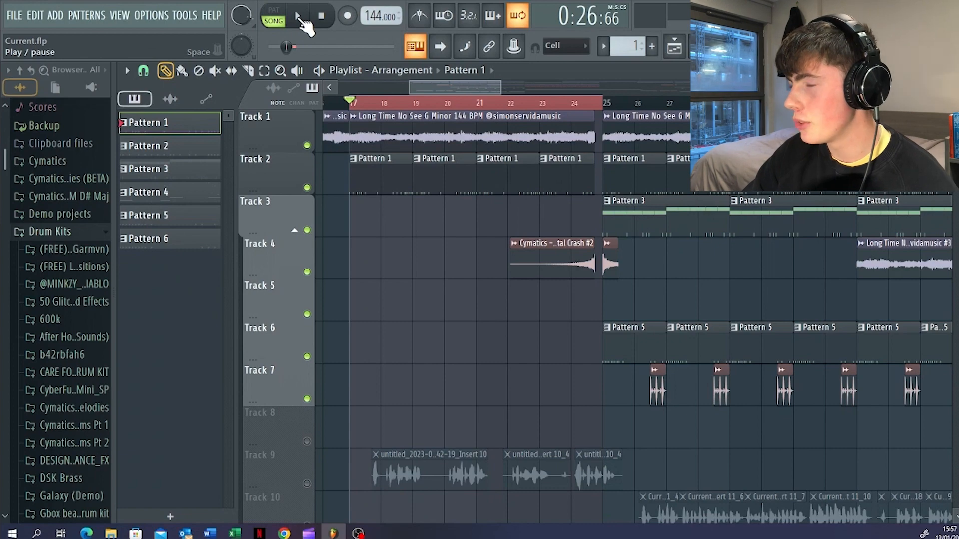
{"action": "left_click", "coordinate": [298, 15]}
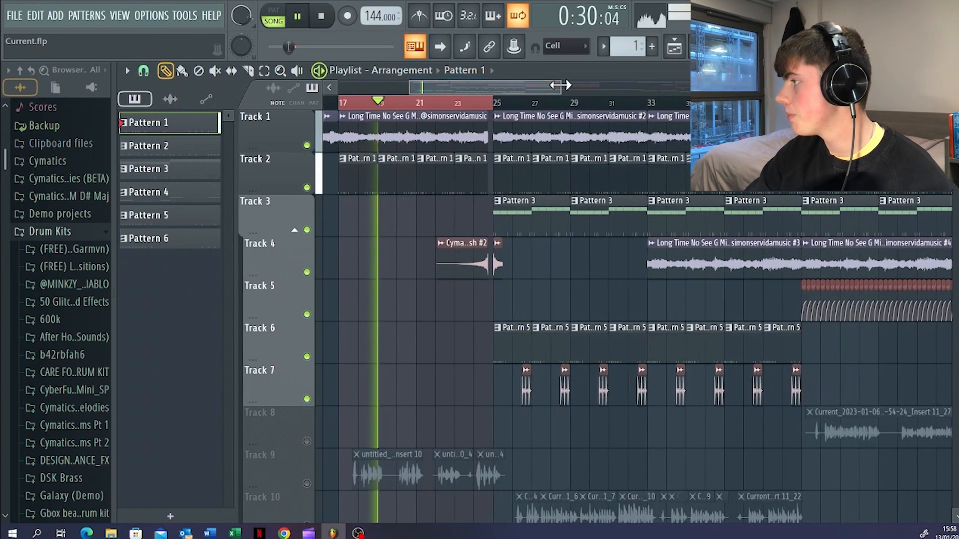
{"action": "left_click", "coordinate": [298, 15]}
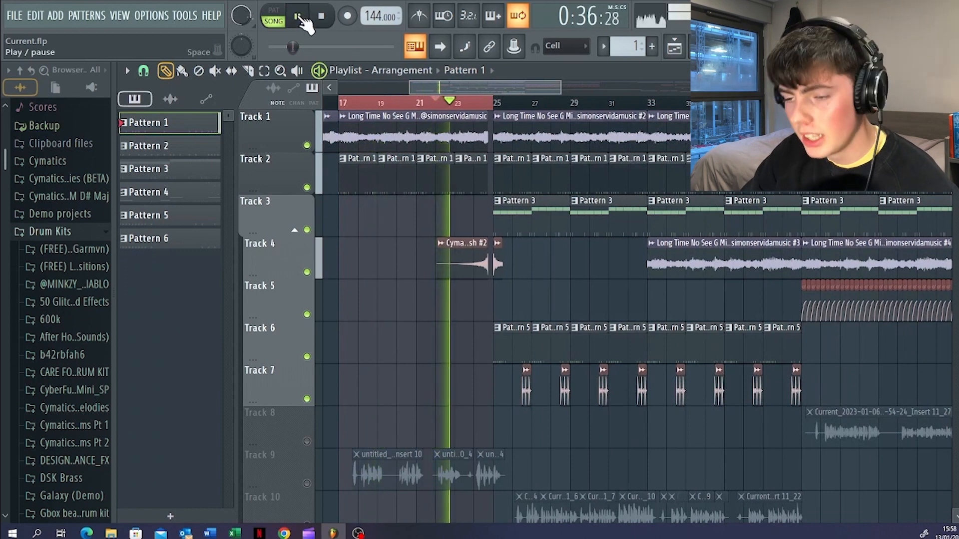
{"action": "left_click", "coordinate": [298, 16]}
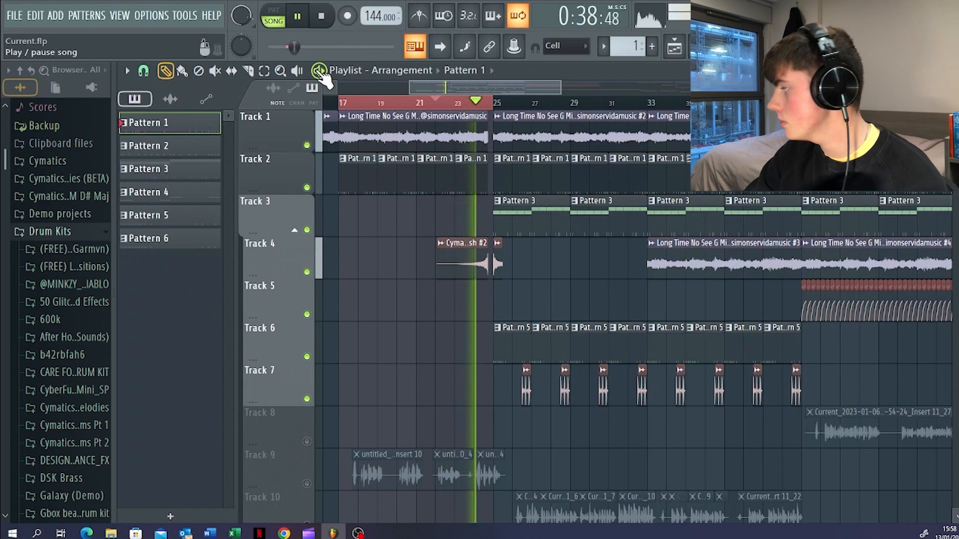
{"action": "left_click", "coordinate": [297, 16]}
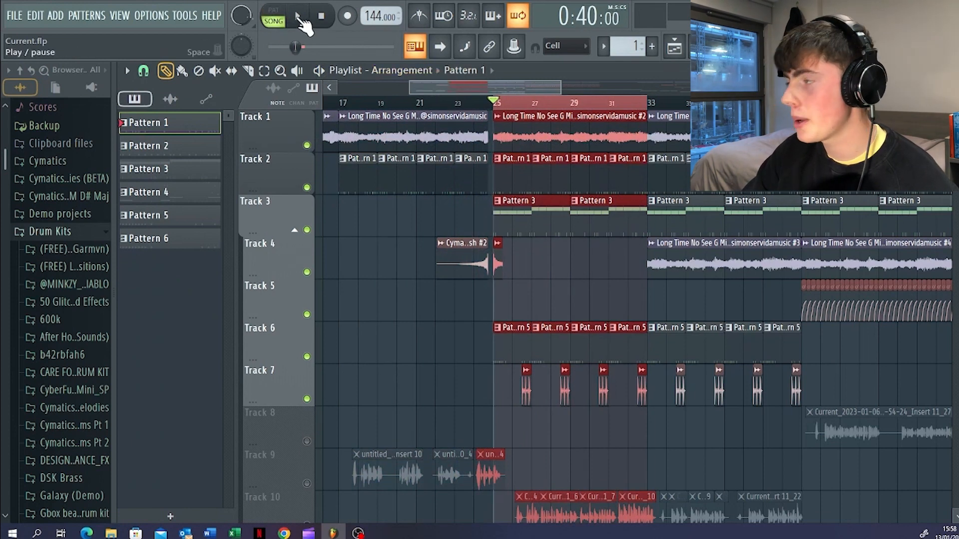
{"action": "left_click", "coordinate": [298, 17]}
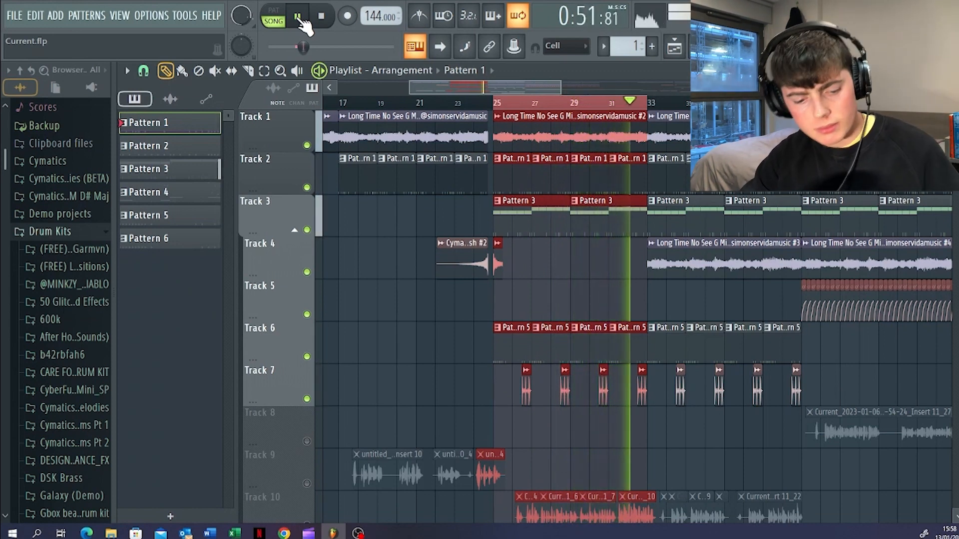
Stop the drop and audition part of the Long Time No See sample.
{"action": "left_click", "coordinate": [322, 15]}
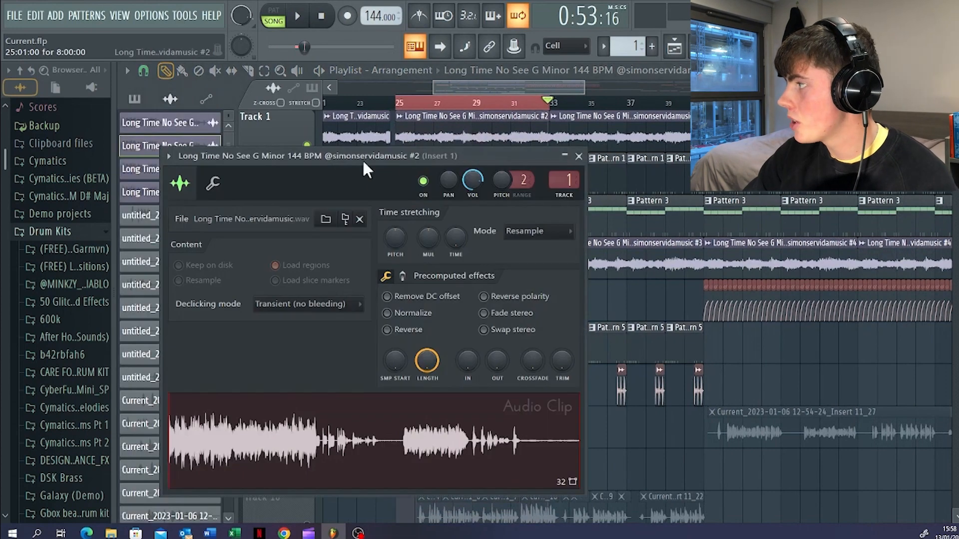
{"action": "mouse_move", "coordinate": [319, 438]}
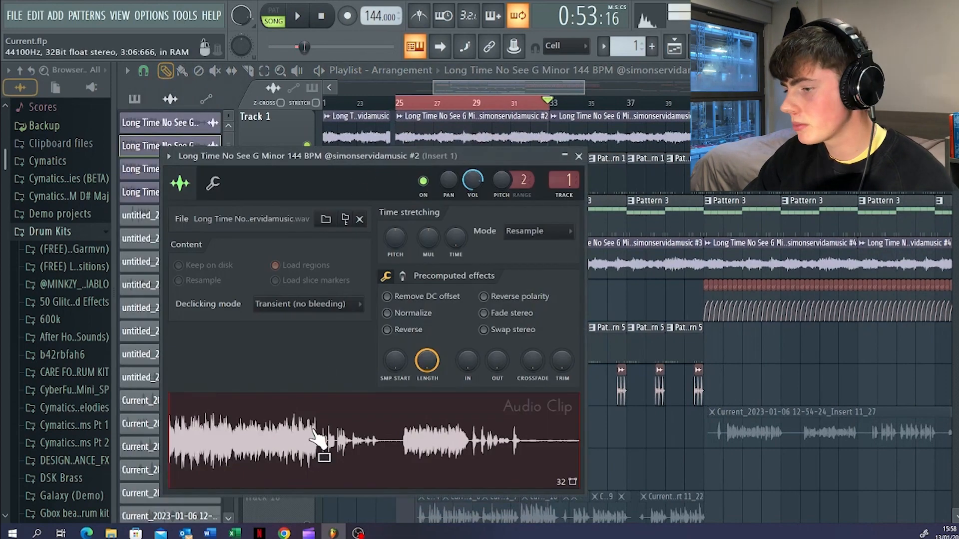
{"action": "left_click", "coordinate": [578, 156]}
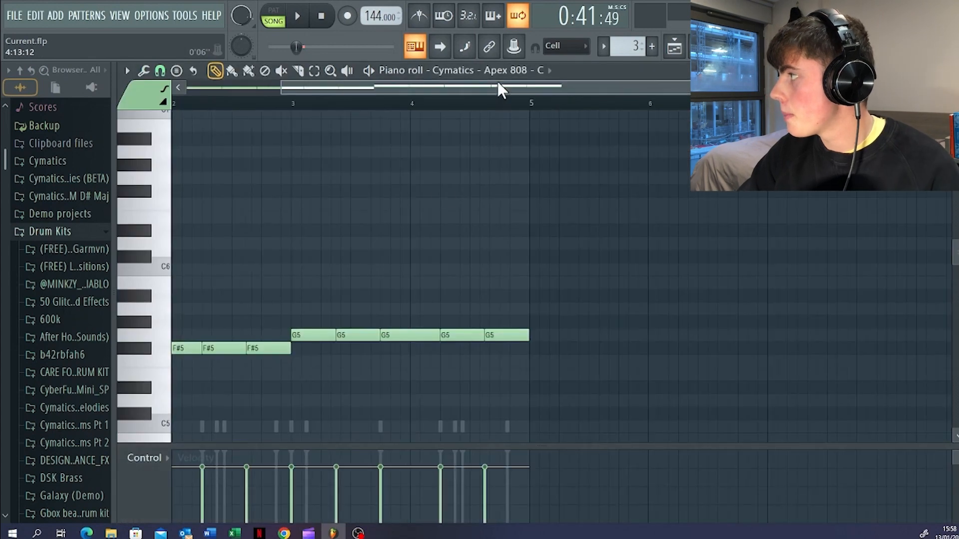
Fit the Apex 808 pattern in view and play it alone in pattern mode.
{"action": "left_click", "coordinate": [273, 16]}
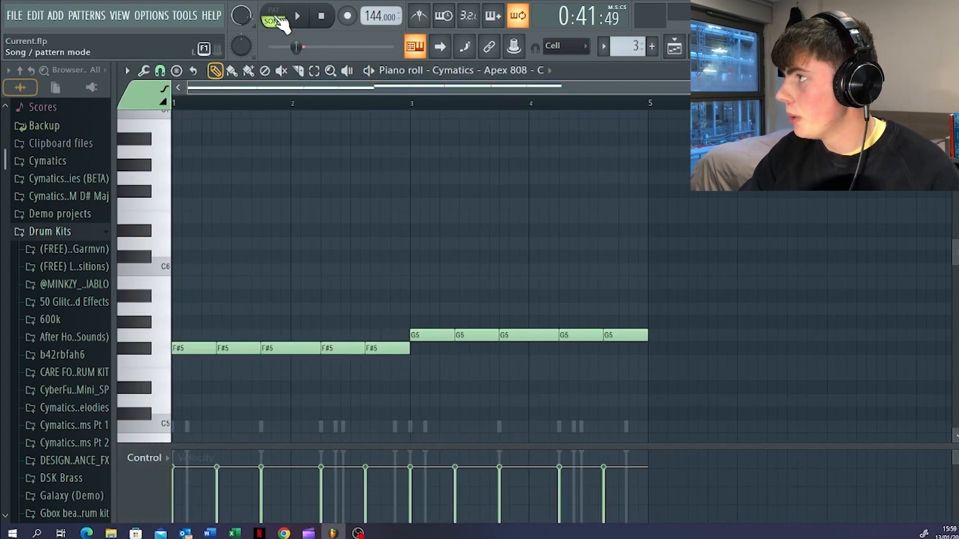
{"action": "left_click", "coordinate": [296, 16]}
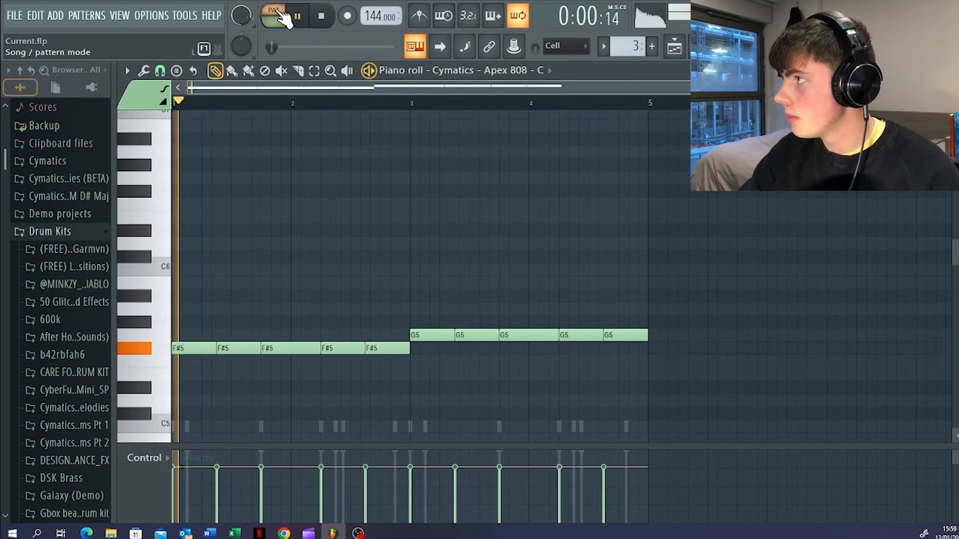
{"action": "left_click", "coordinate": [274, 15]}
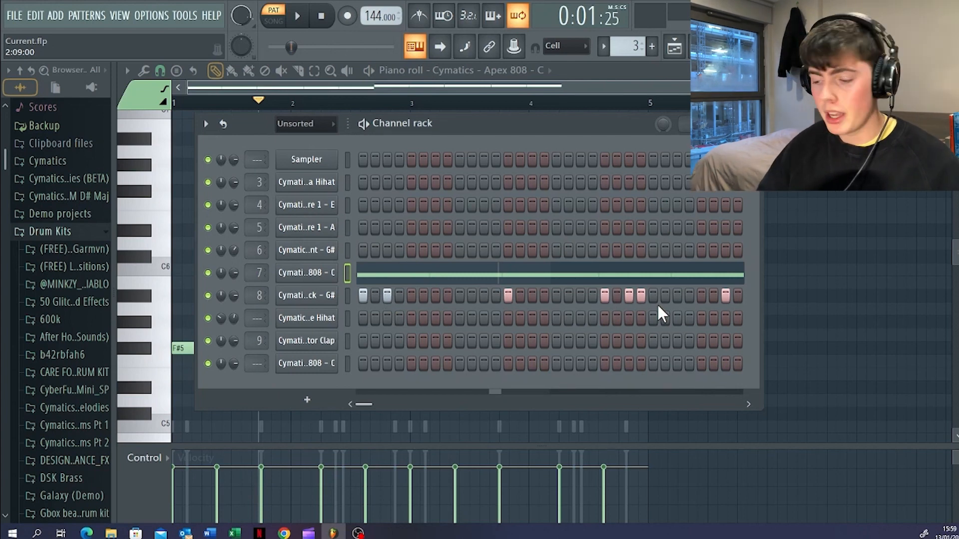
{"action": "mouse_move", "coordinate": [605, 291]}
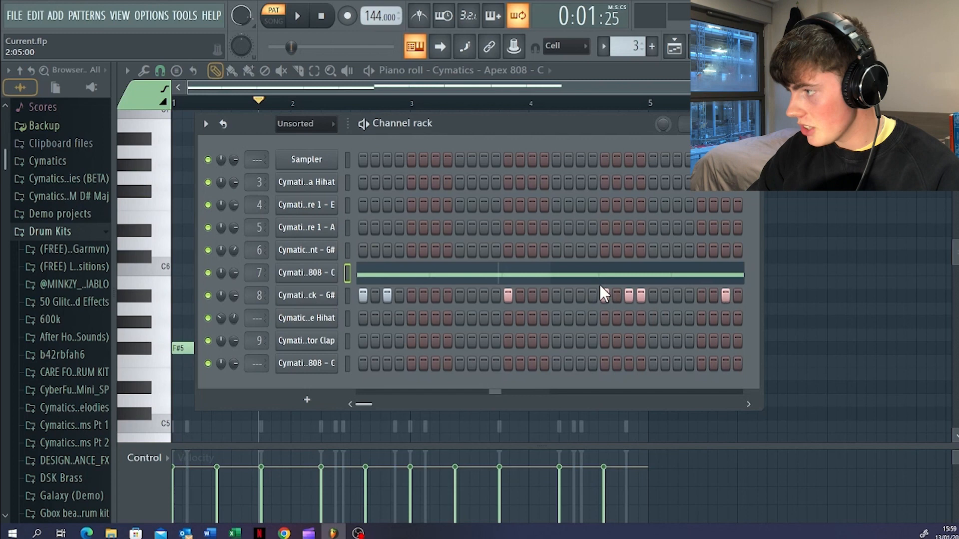
{"action": "mouse_move", "coordinate": [297, 11]}
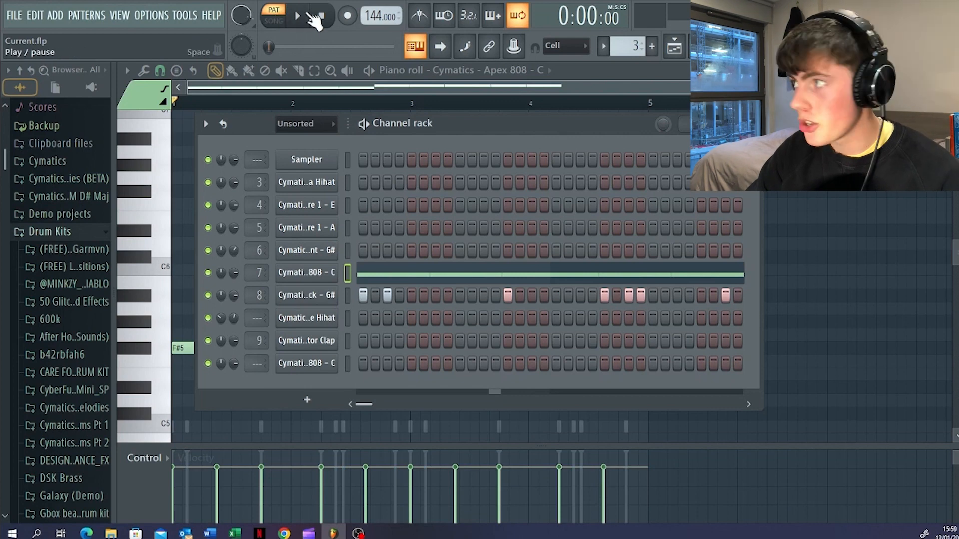
Play Pattern 3 alone, then bring the Playlist arrangement back to the front.
{"action": "left_click", "coordinate": [299, 15]}
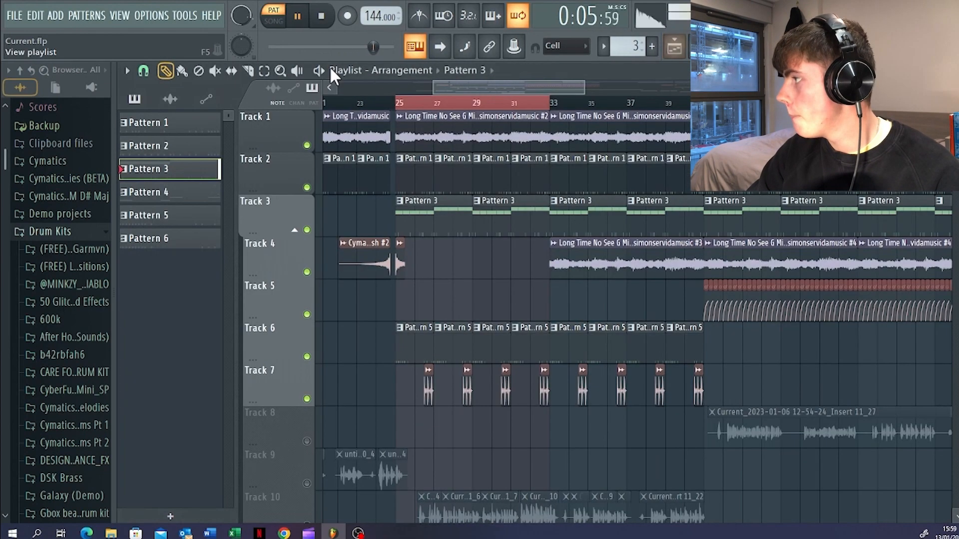
{"action": "left_click", "coordinate": [297, 16]}
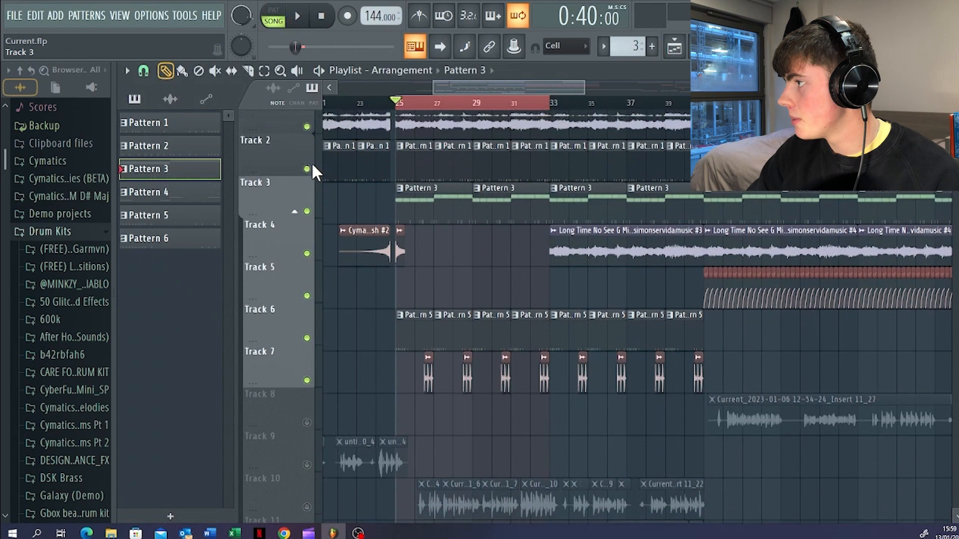
Play and stop the song from bar 25, then open the Crime Hihat notes.
{"action": "left_click", "coordinate": [297, 15]}
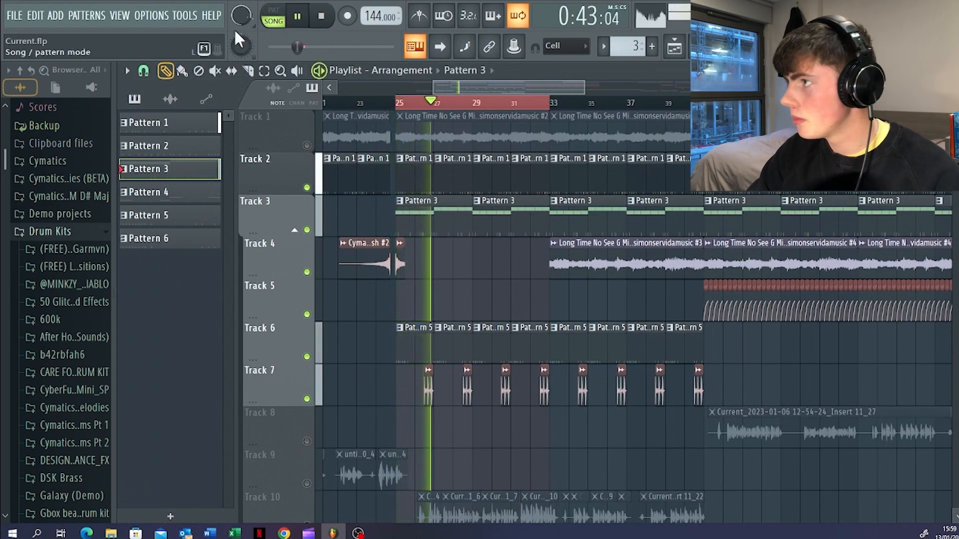
{"action": "left_click", "coordinate": [298, 15]}
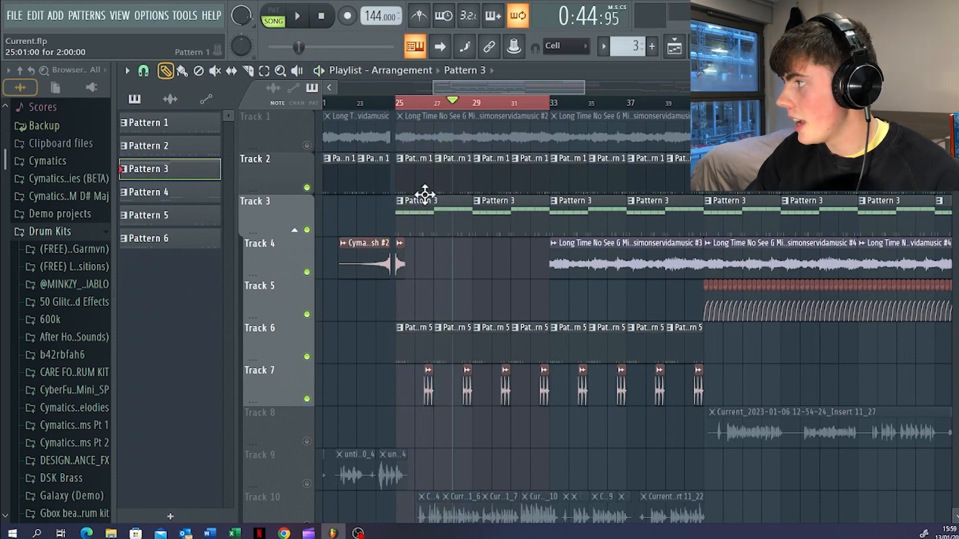
{"action": "scroll", "scroll_direction": "down", "scroll_amount": 3}
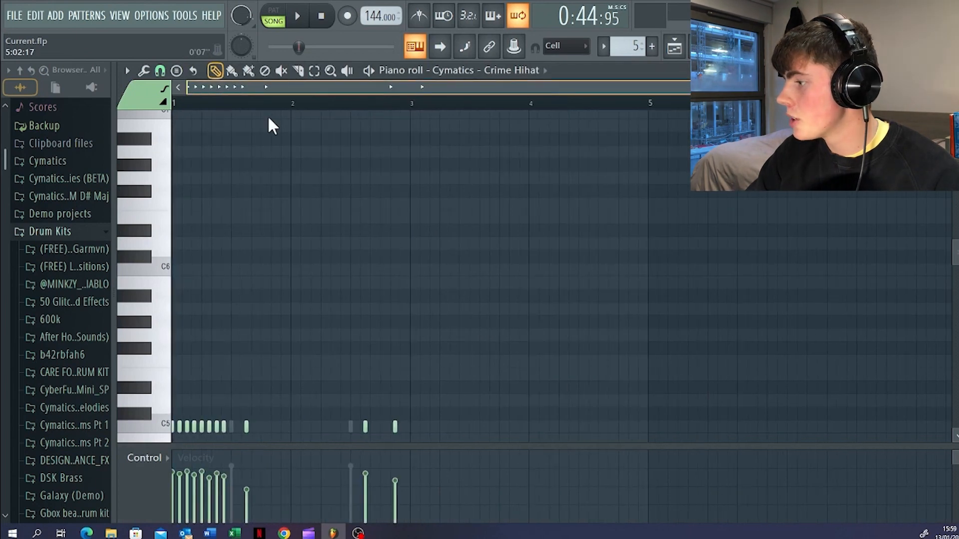
Switch to pattern mode and play the Crime Hihat pattern on its own.
{"action": "left_click", "coordinate": [273, 11]}
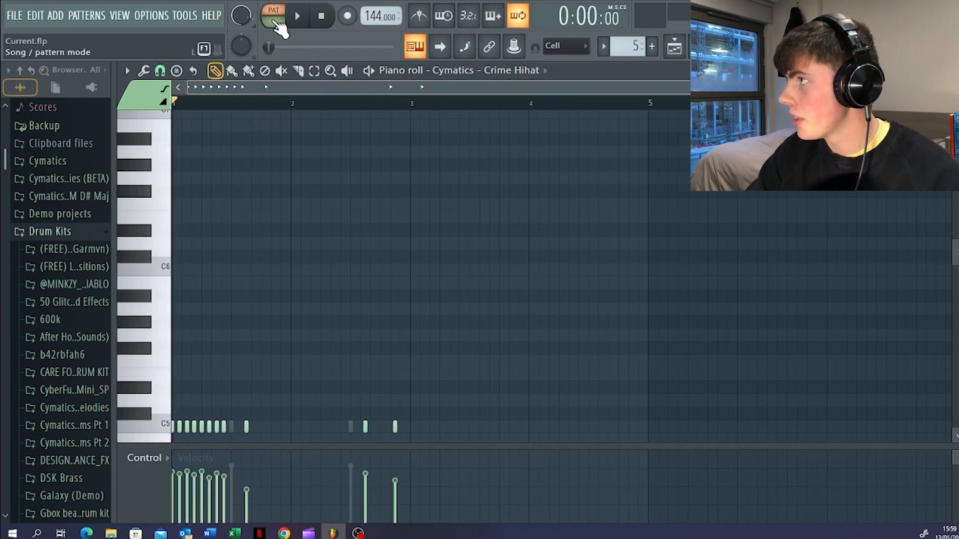
{"action": "left_click", "coordinate": [297, 16]}
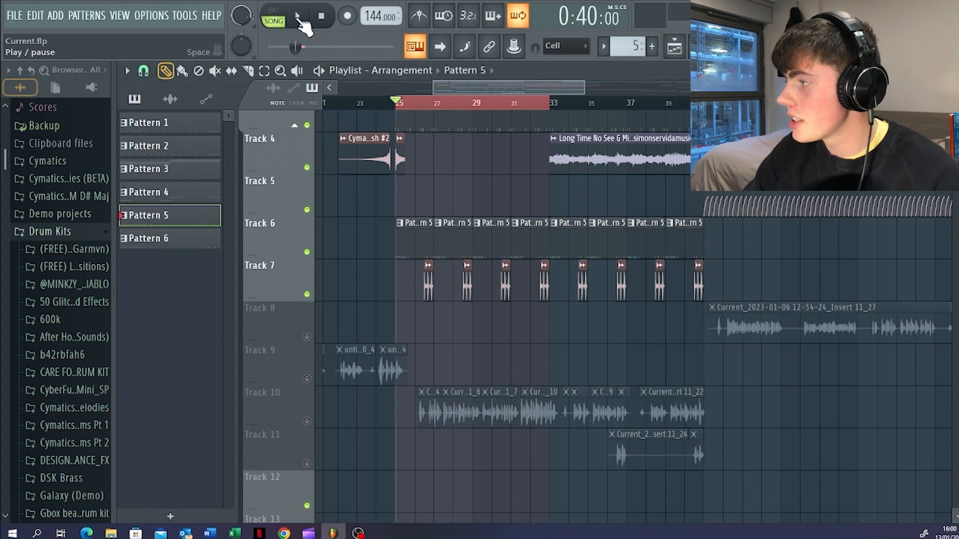
Replay the drop from bar 25 and stop it.
{"action": "left_click", "coordinate": [297, 16]}
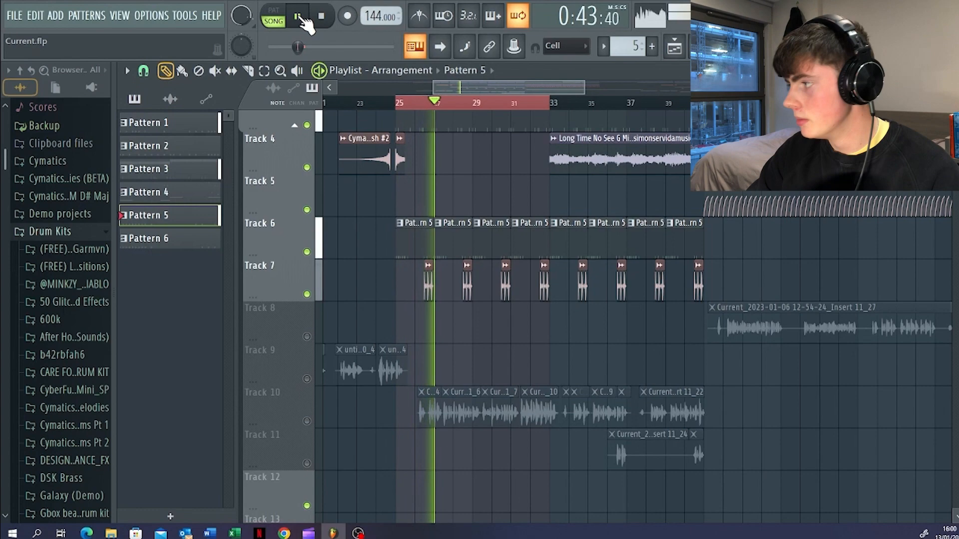
{"action": "left_click", "coordinate": [297, 16]}
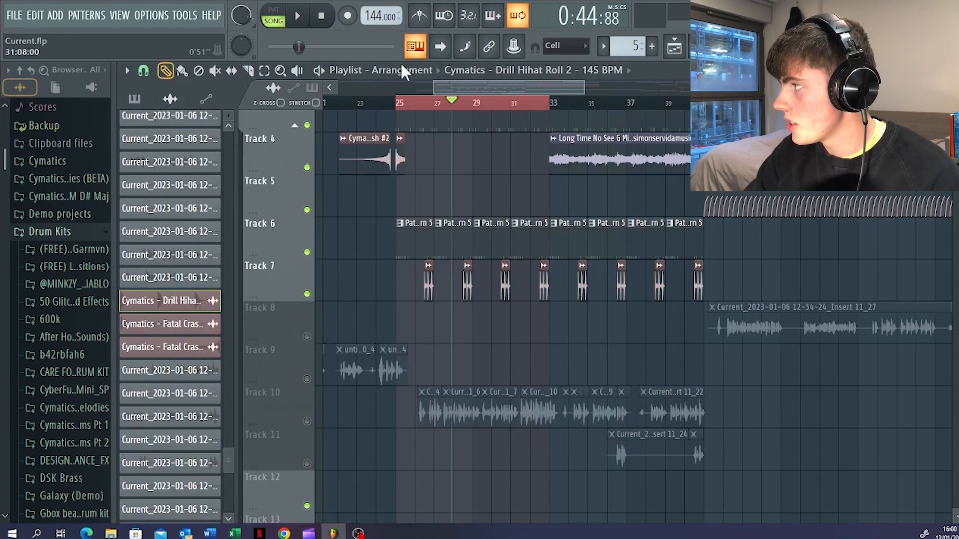
{"action": "left_click", "coordinate": [273, 15]}
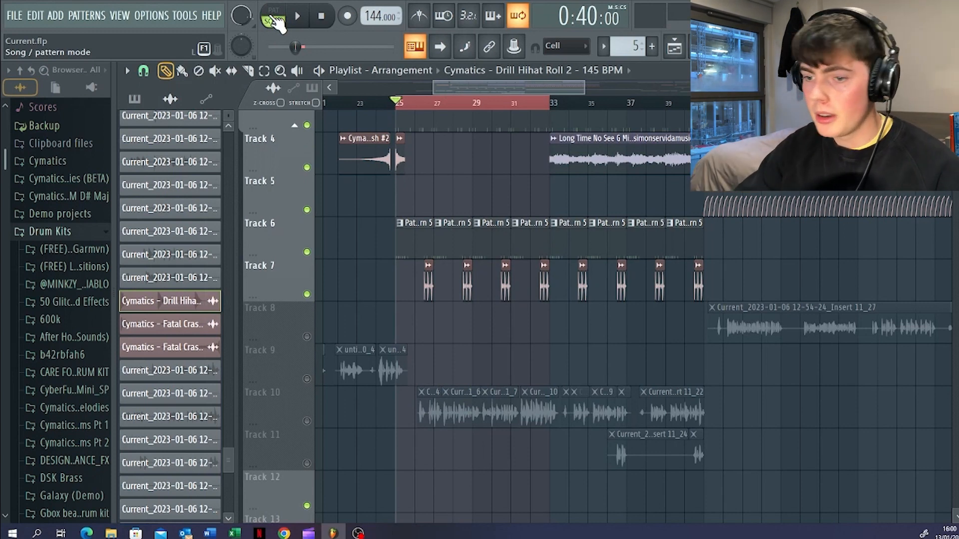
{"action": "left_click", "coordinate": [296, 16]}
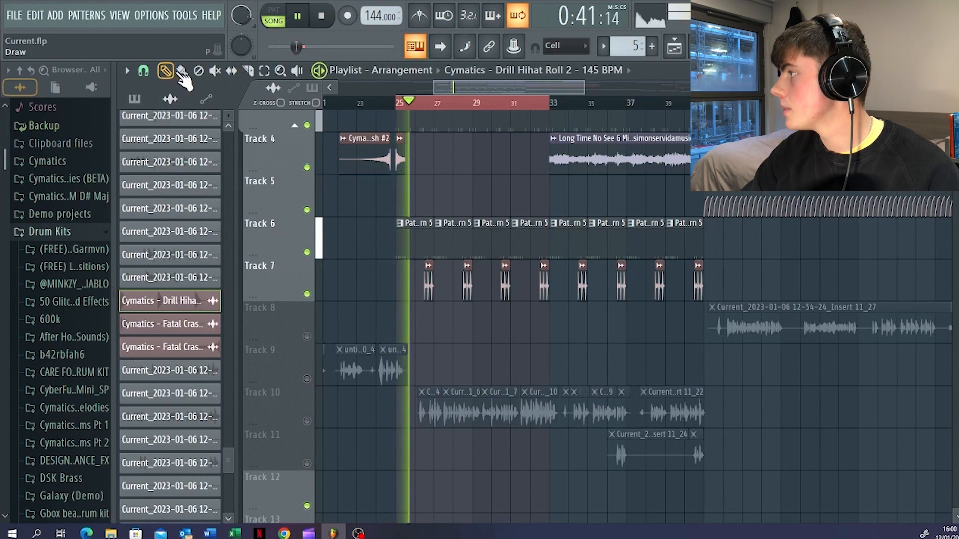
{"action": "scroll", "scroll_direction": "down", "scroll_amount": 3}
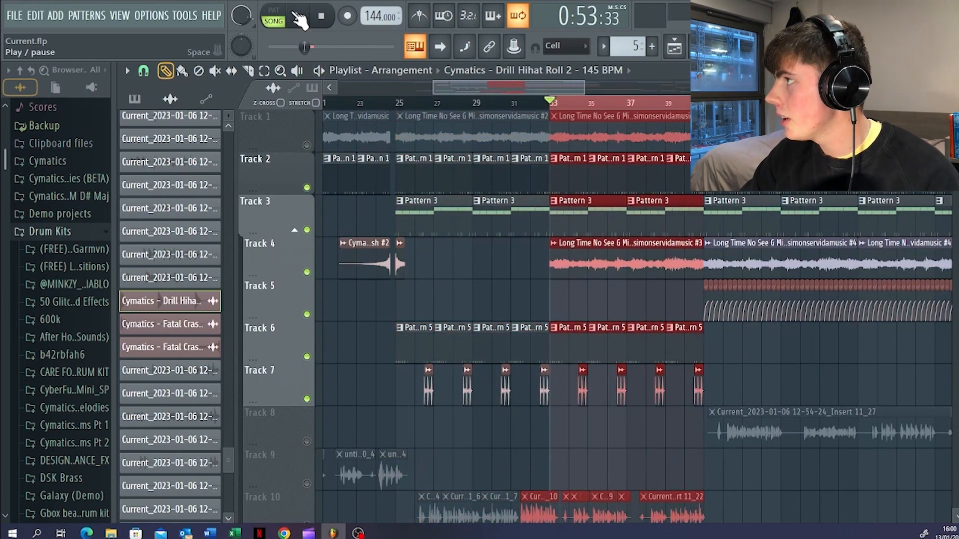
Close the Long Time No See clip settings, unmute Track 1, and stop at about 1:06.
{"action": "left_click", "coordinate": [297, 16]}
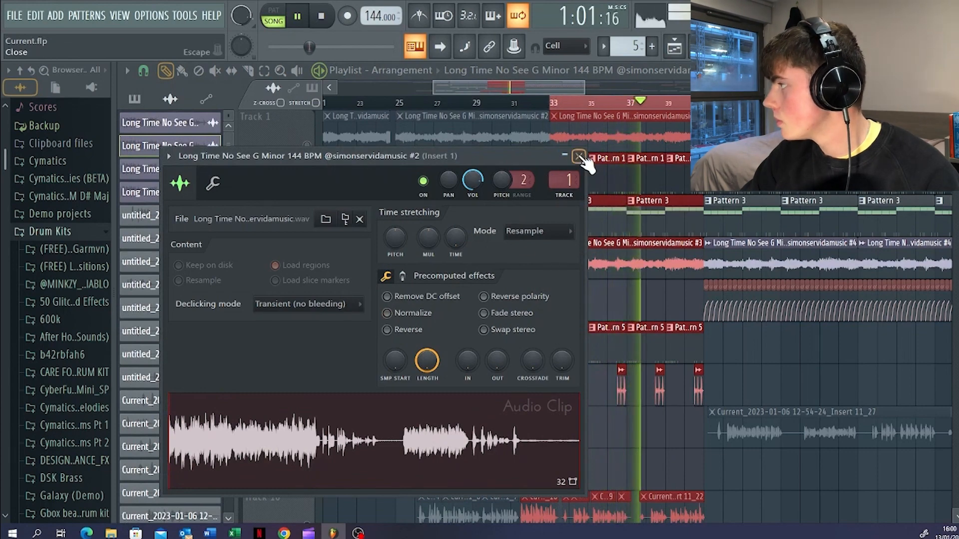
{"action": "left_click", "coordinate": [579, 155]}
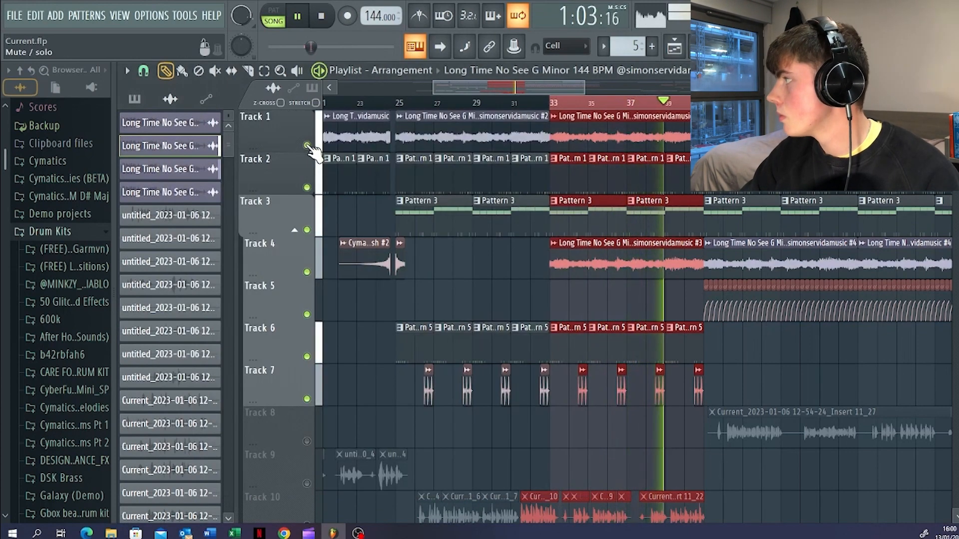
{"action": "left_click", "coordinate": [298, 15]}
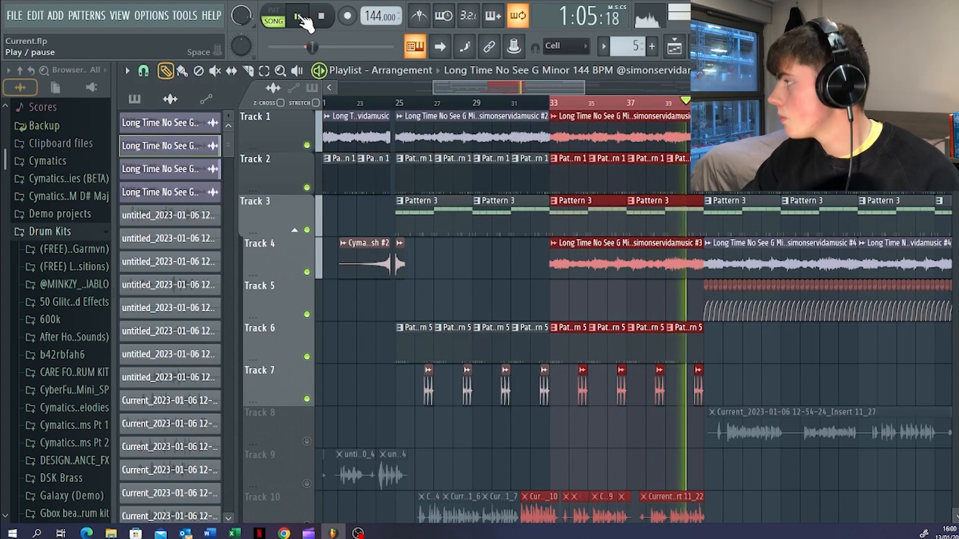
{"action": "left_click", "coordinate": [298, 16]}
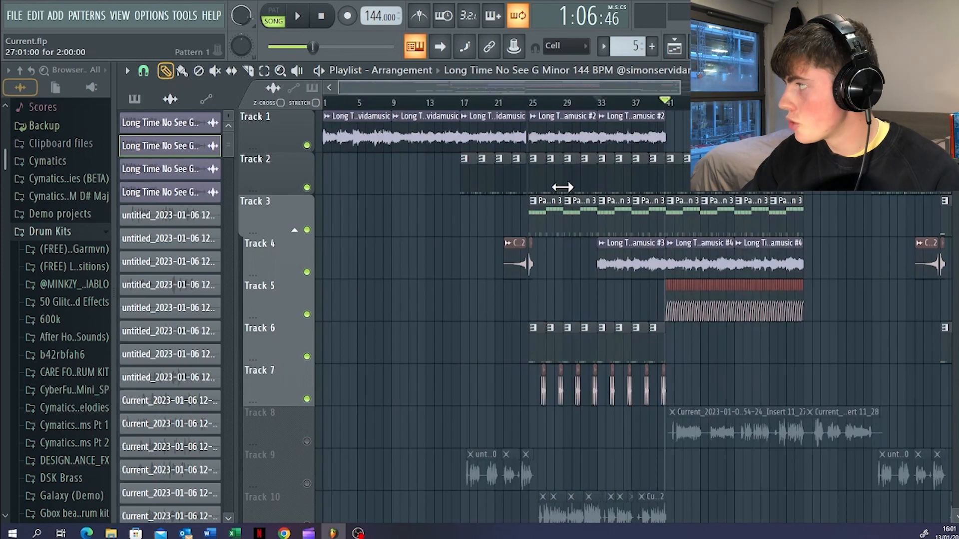
{"action": "scroll", "scroll_direction": "right", "scroll_amount": 3}
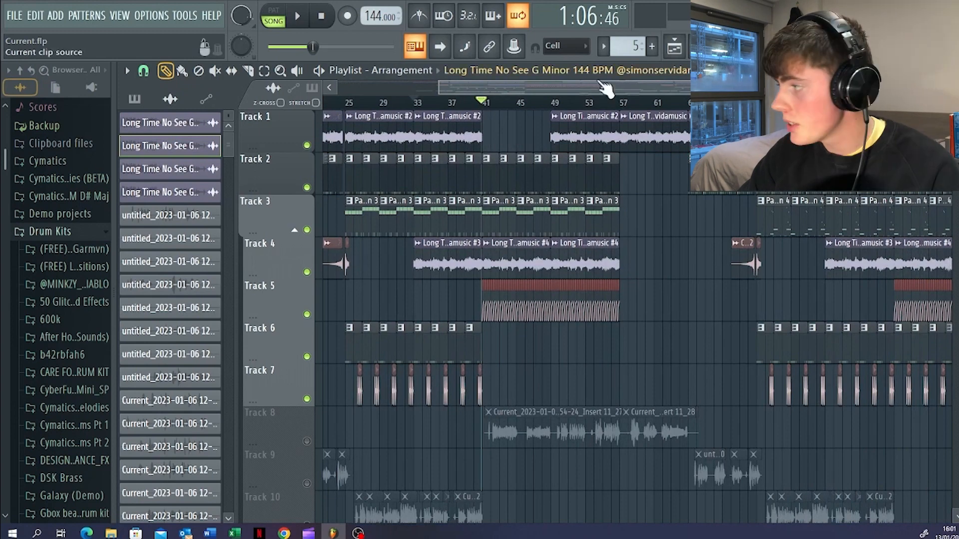
{"action": "mouse_move", "coordinate": [537, 333]}
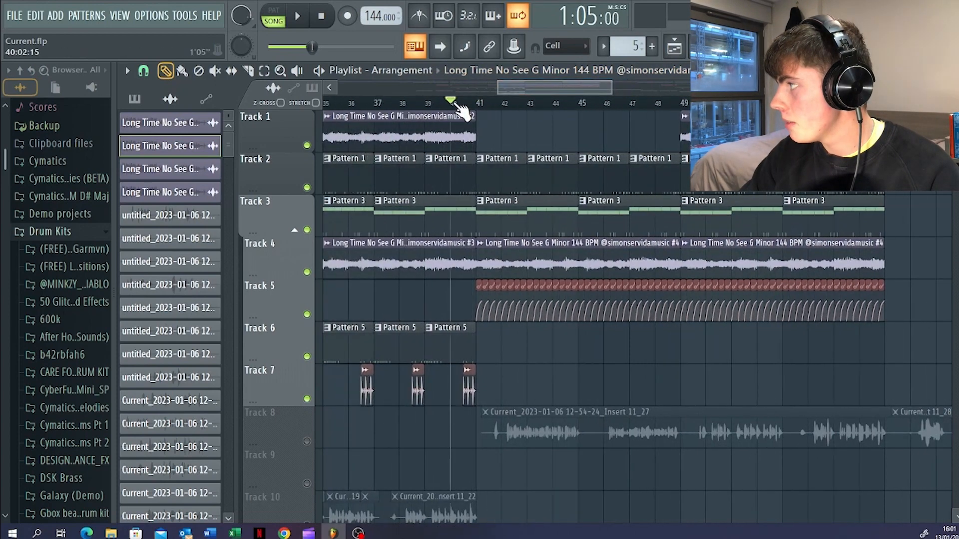
{"action": "left_click", "coordinate": [298, 16]}
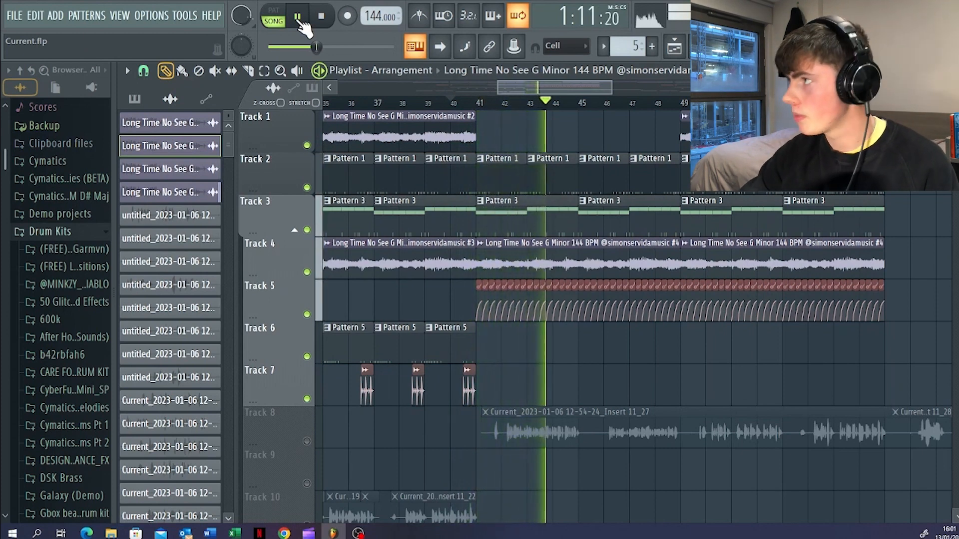
{"action": "left_click", "coordinate": [298, 16]}
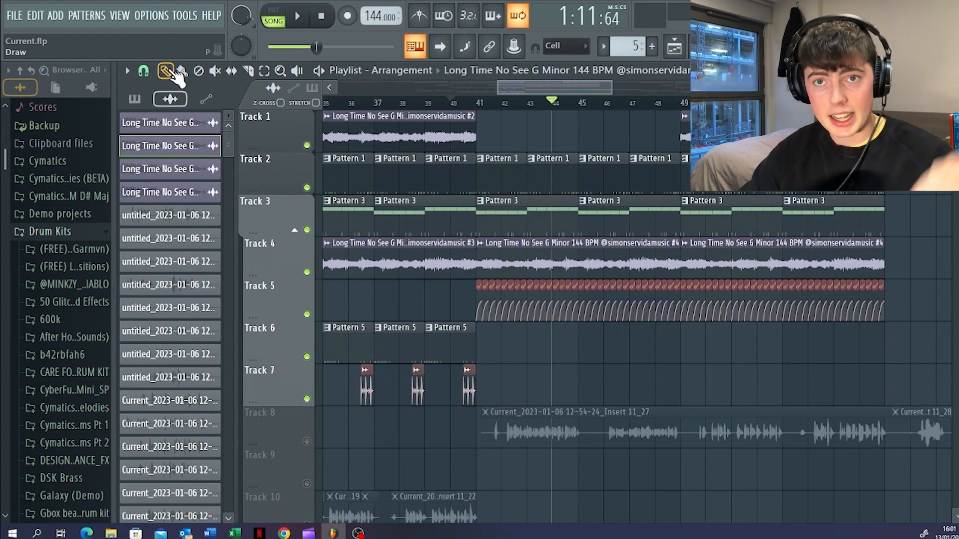
{"action": "left_click", "coordinate": [297, 16]}
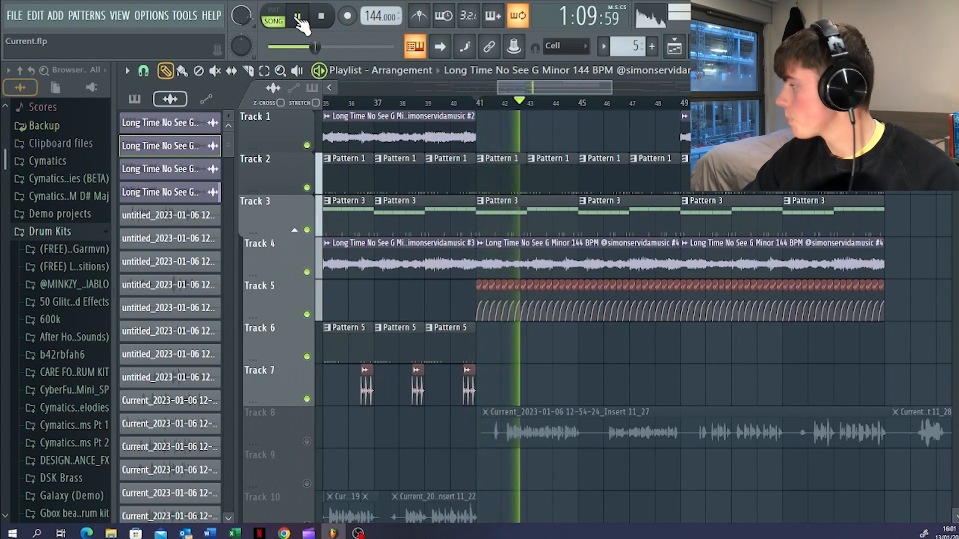
{"action": "left_click", "coordinate": [297, 15]}
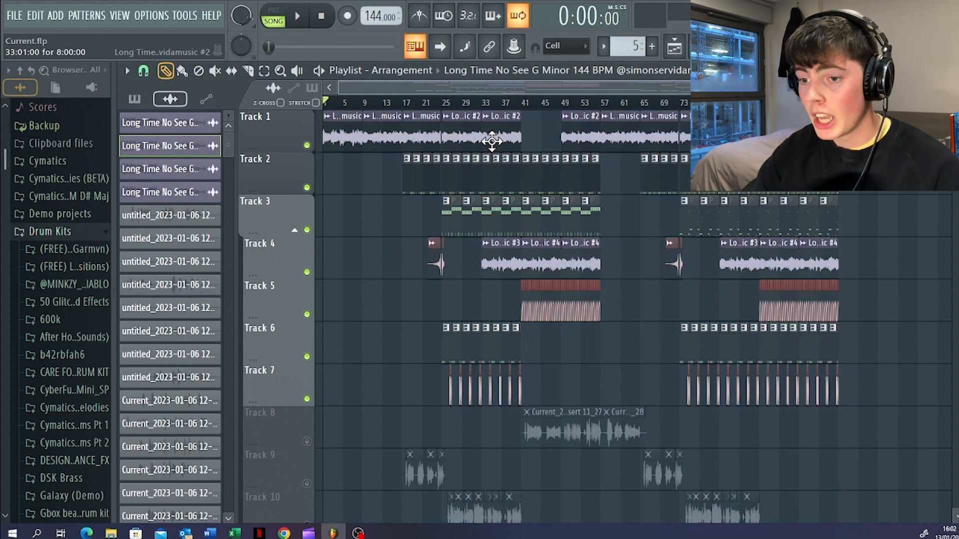
{"action": "scroll", "scroll_direction": "down", "scroll_amount": 3}
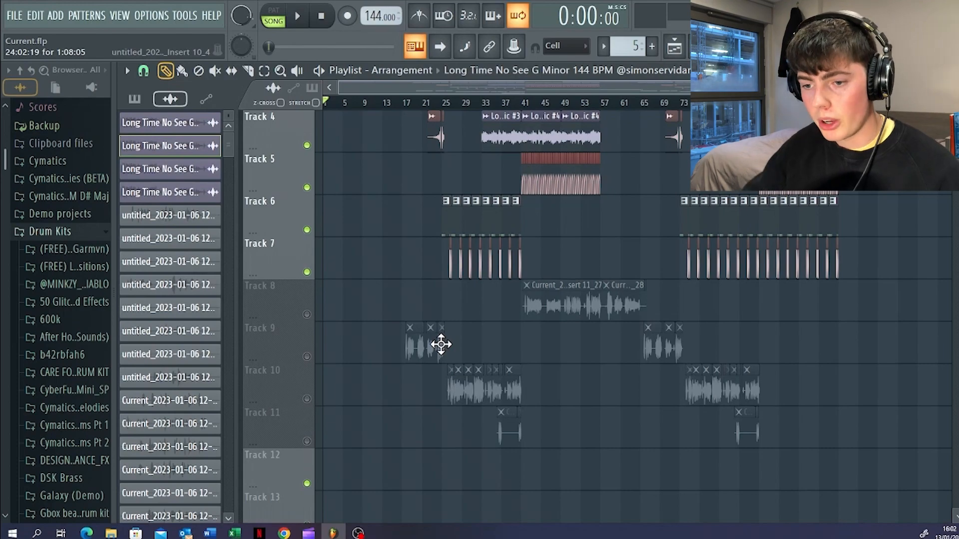
{"action": "left_click", "coordinate": [297, 15]}
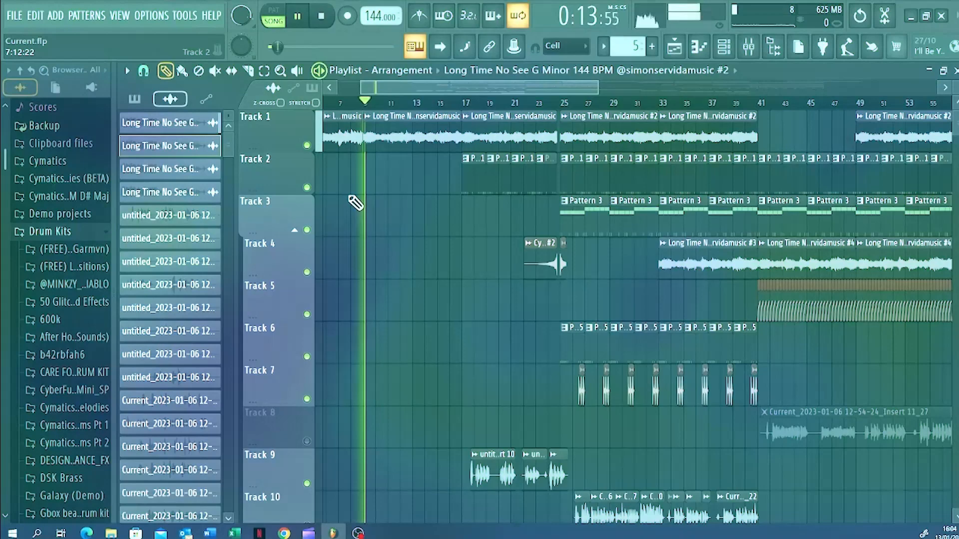